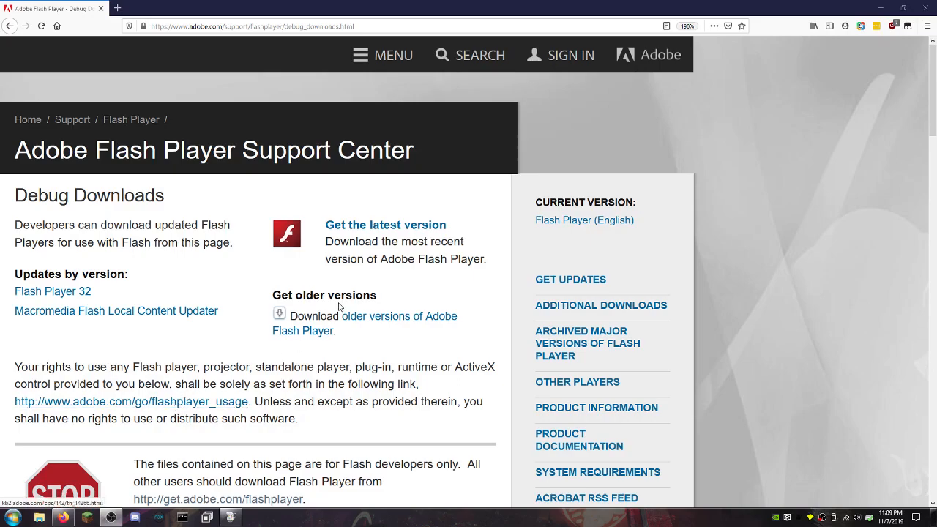
Step: Scroll through the Google results for "firefox flash npapi debug"
{"action": "scroll", "scroll_direction": "down", "scroll_amount": 3}
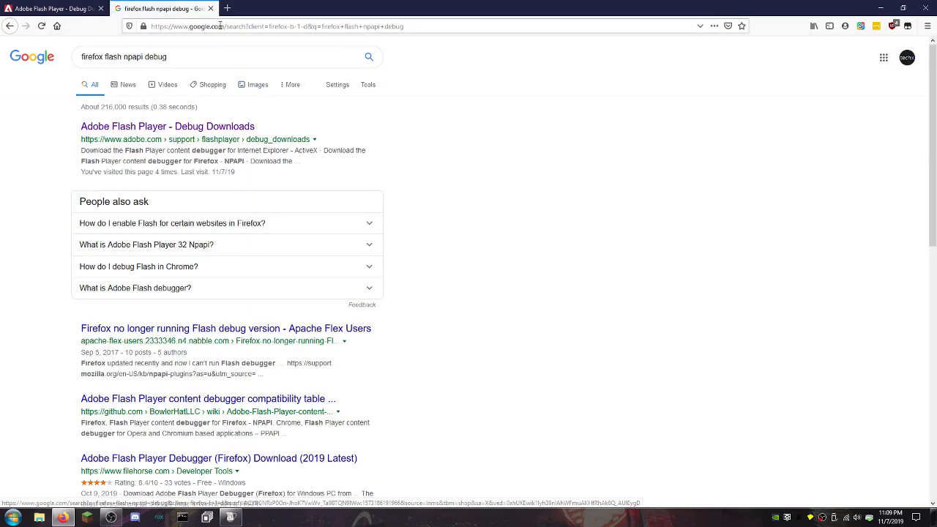
Step: Save the Flash Player content debugger for Firefox NPAPI from Adobe and show its folder
{"action": "left_click", "coordinate": [166, 126]}
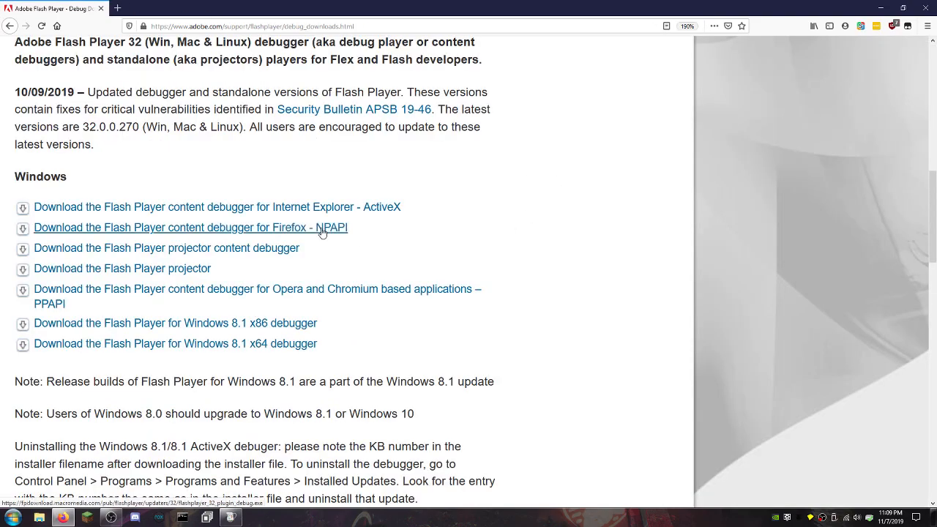
{"action": "left_click", "coordinate": [190, 228]}
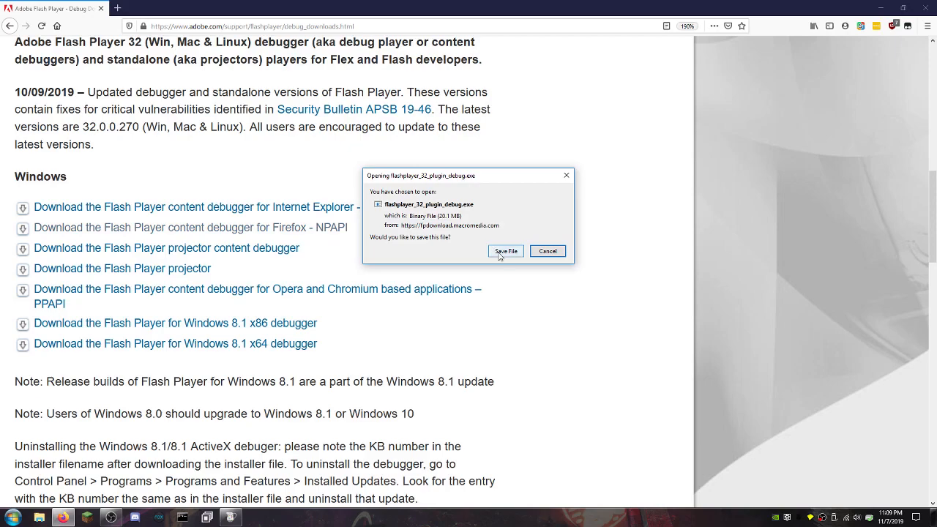
{"action": "left_click", "coordinate": [504, 250]}
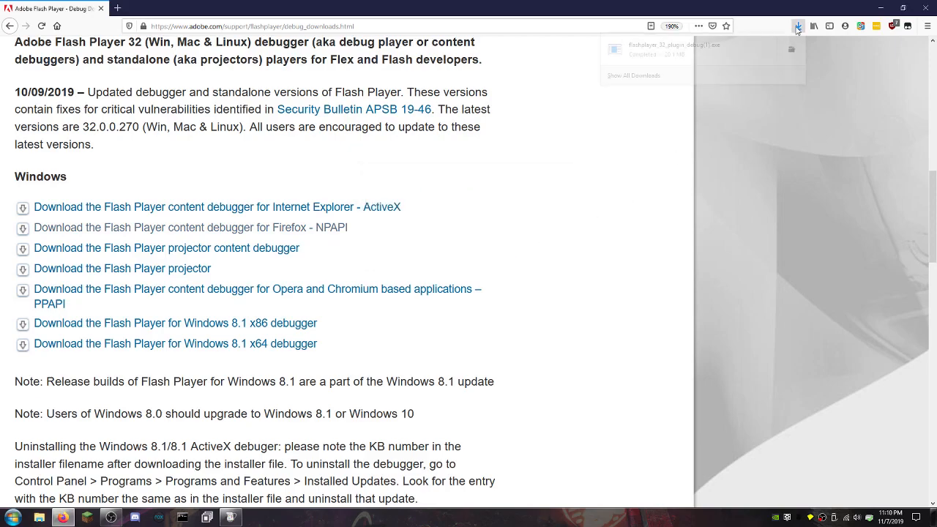
{"action": "left_click", "coordinate": [796, 25]}
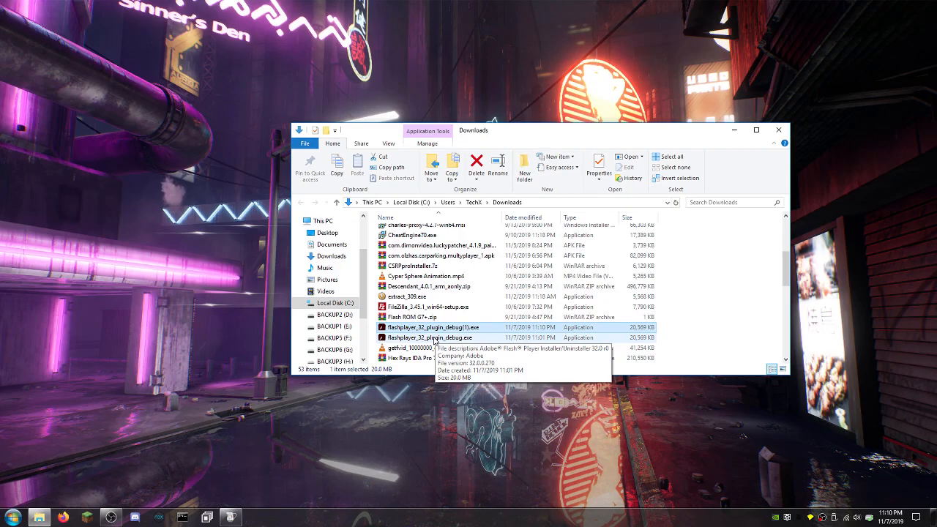
Step: Run flashplayer_32_plugin_debug.exe from Downloads as administrator
{"action": "right_click", "coordinate": [432, 337]}
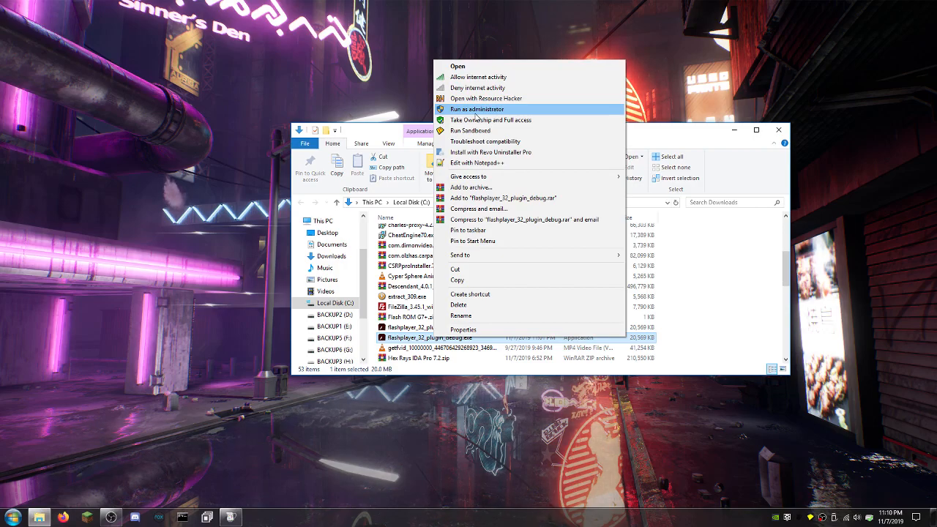
{"action": "left_click", "coordinate": [474, 109]}
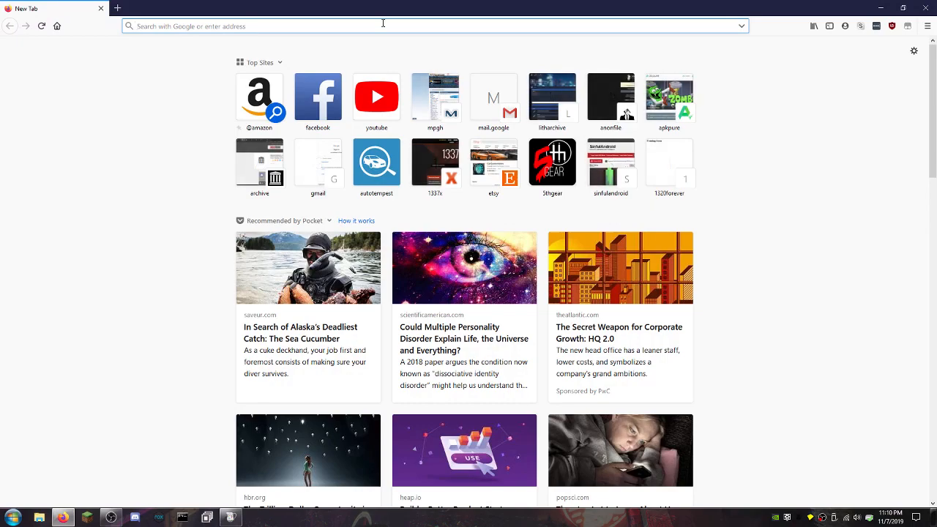
Step: Go to about:preferences and open the Add-ons Manager to view the Shockwave Flash plugin
{"action": "type", "text": "about:preferences"}
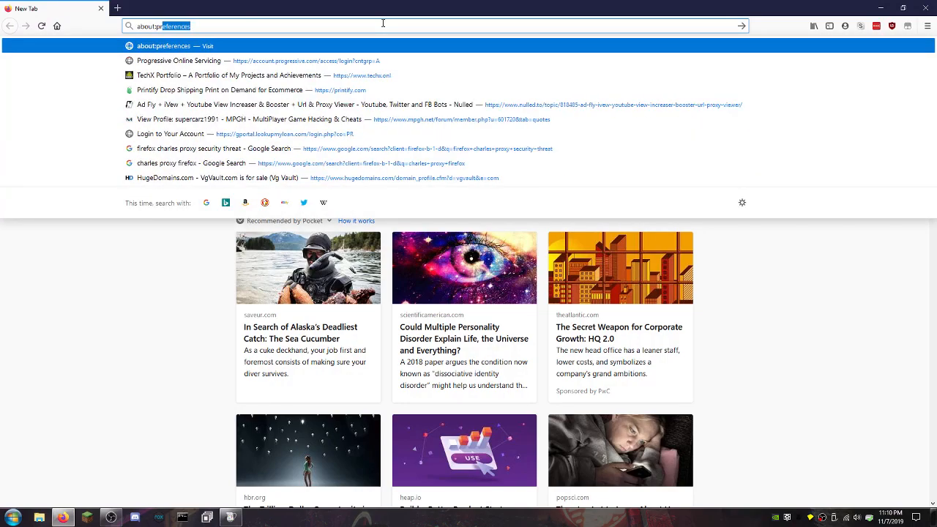
{"action": "key", "text": "Enter"}
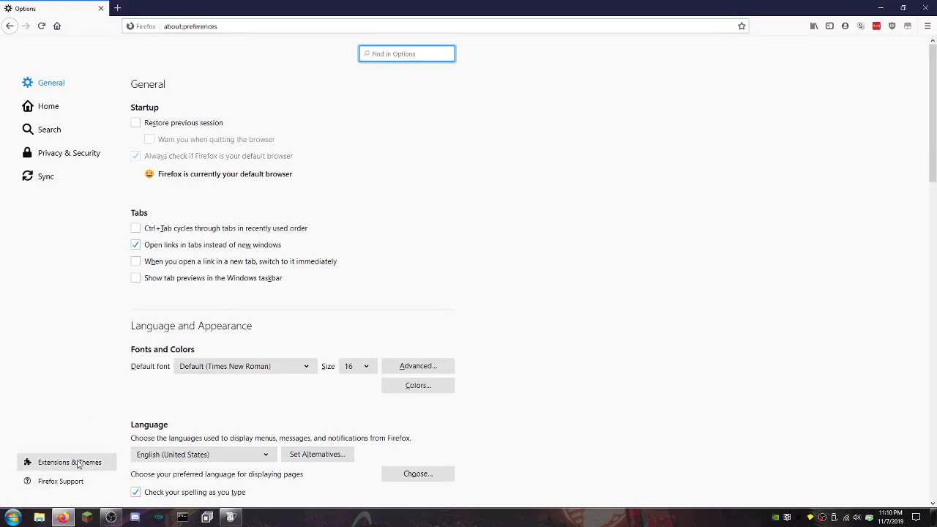
{"action": "left_click", "coordinate": [69, 462]}
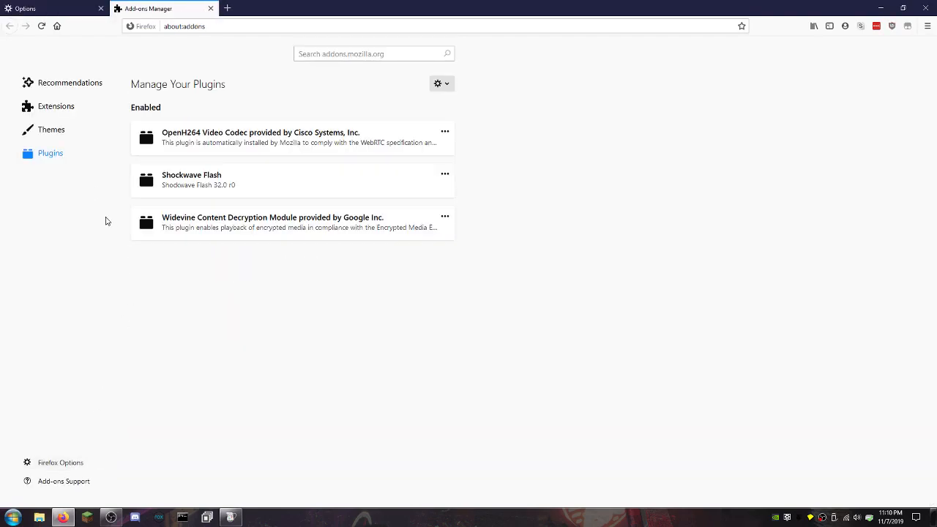
{"action": "mouse_move", "coordinate": [447, 184]}
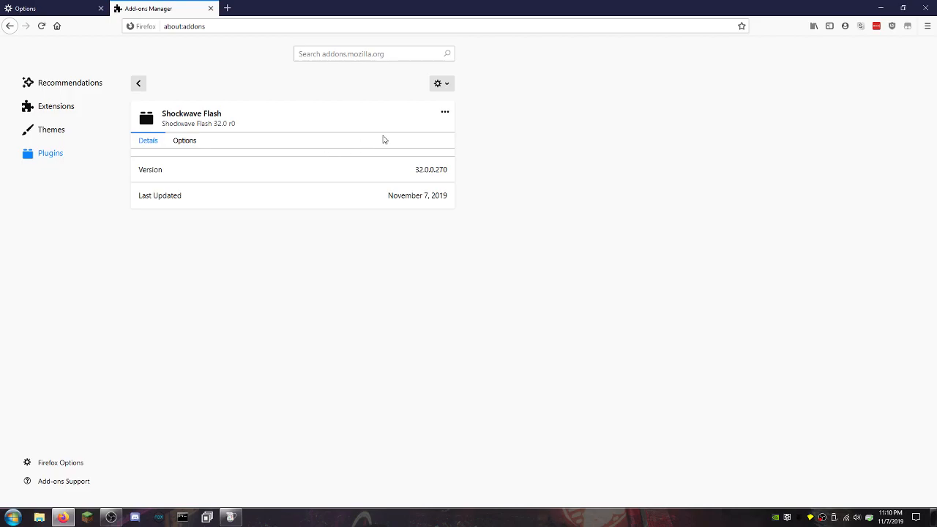
{"action": "left_click", "coordinate": [445, 112]}
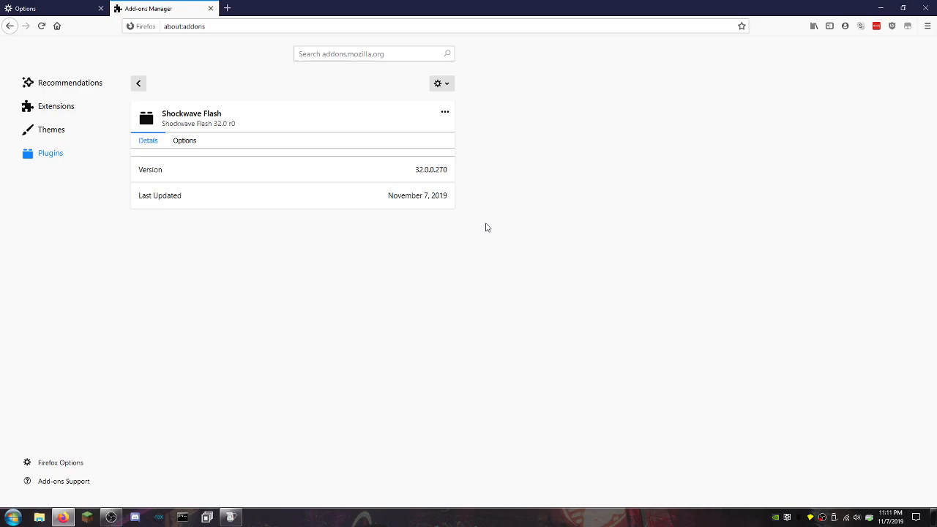
{"action": "mouse_move", "coordinate": [62, 322]}
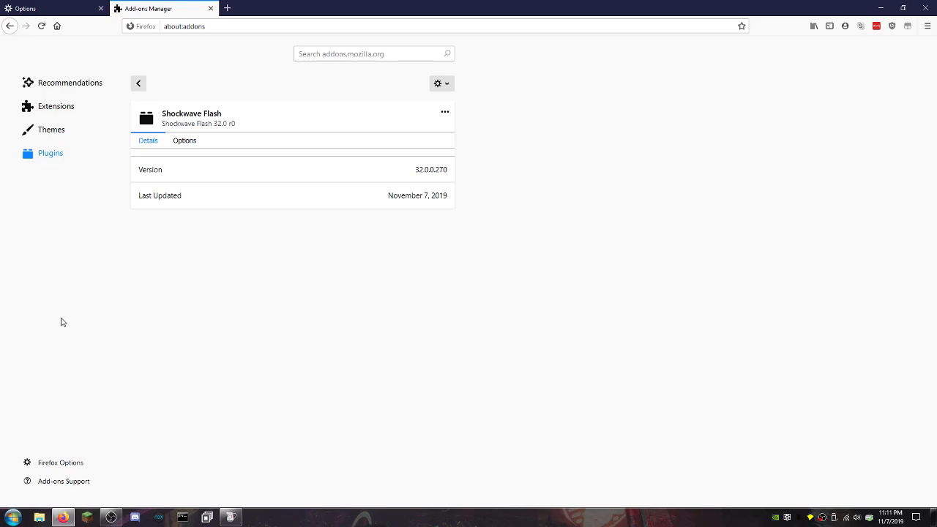